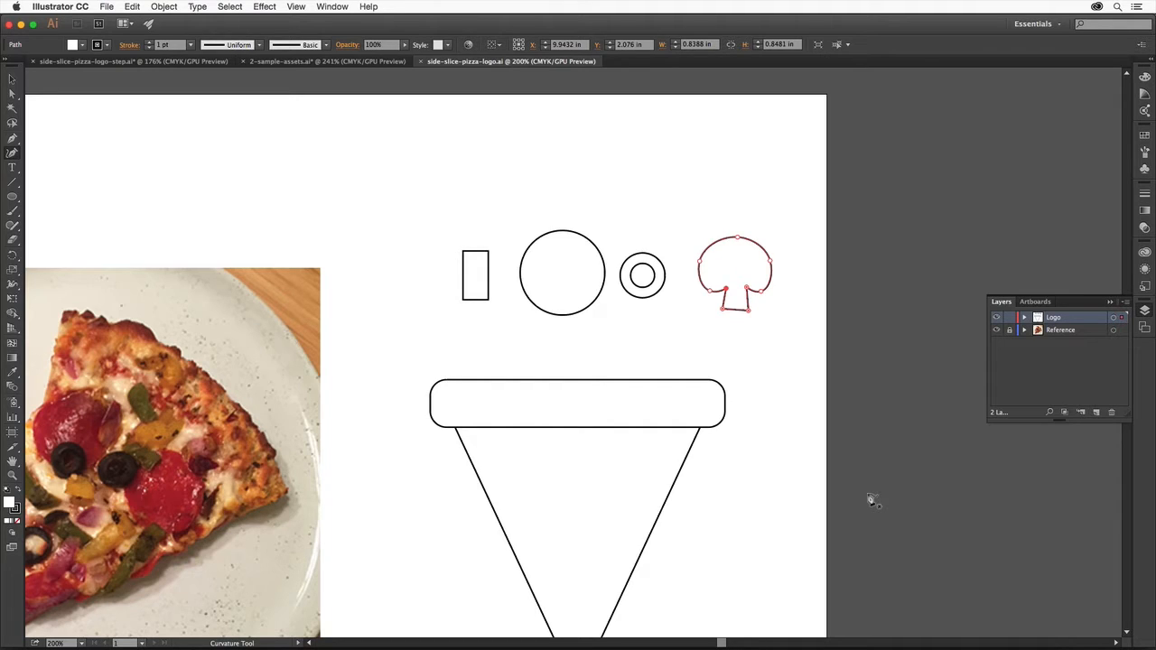
Fit the whole pizza-logo artboard with photo and shapes into view
{"action": "left_click", "coordinate": [297, 7]}
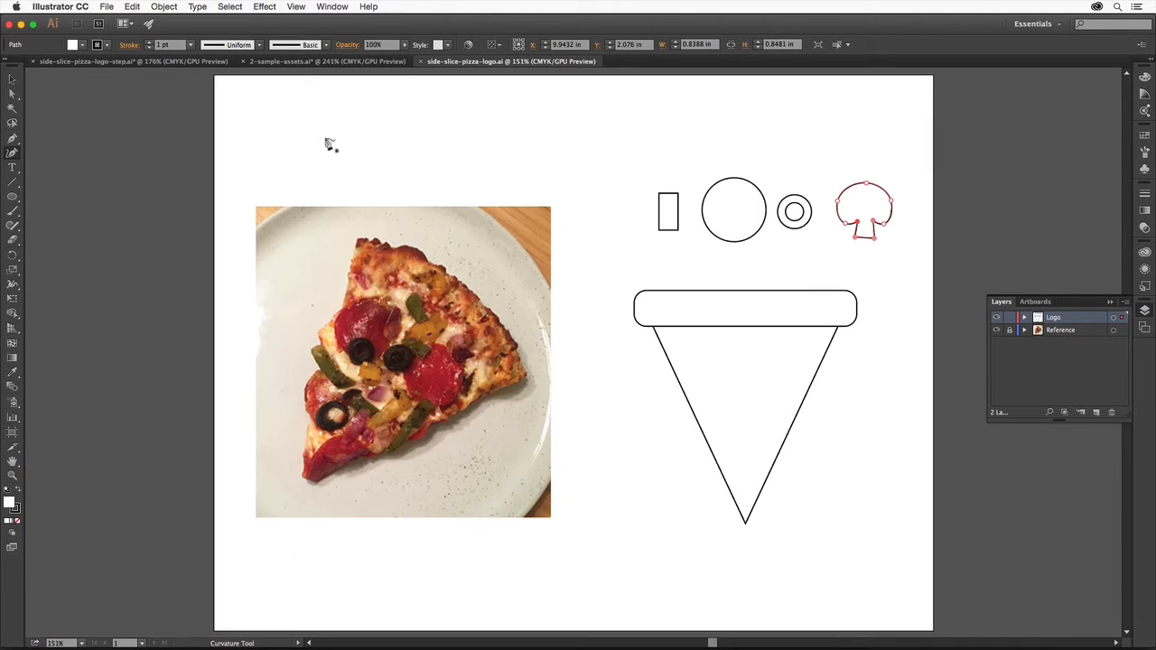
{"action": "mouse_move", "coordinate": [770, 437]}
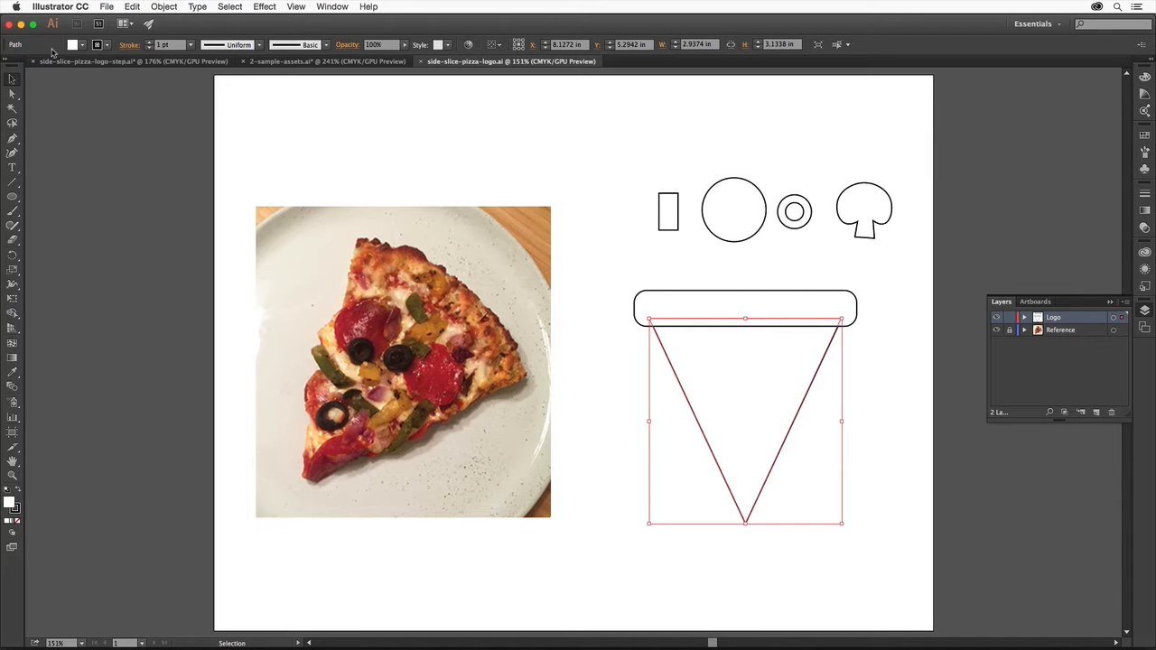
Give the large triangle slice a CMYK Yellow fill from the Control bar swatches
{"action": "left_click", "coordinate": [74, 45]}
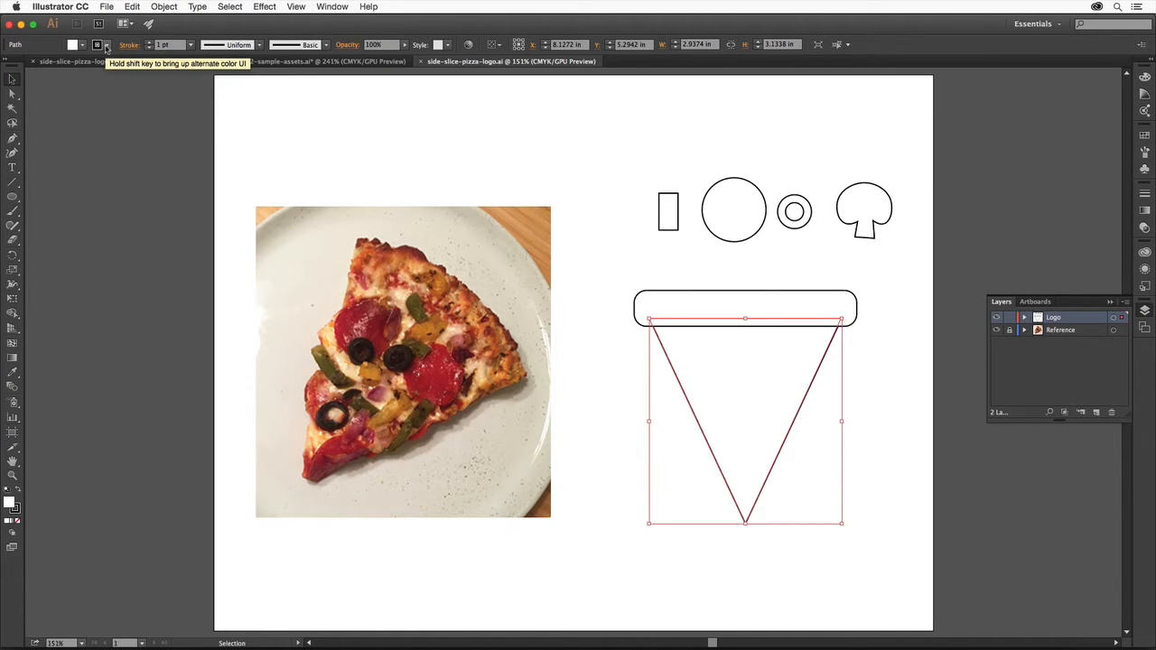
{"action": "left_click", "coordinate": [74, 46]}
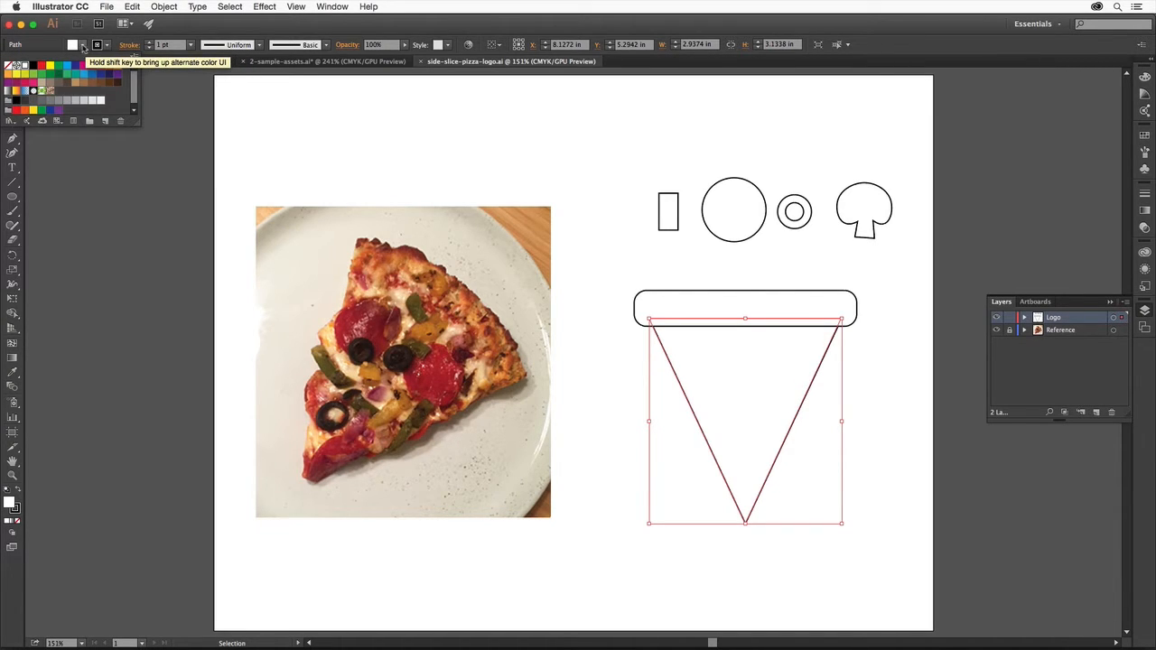
{"action": "mouse_move", "coordinate": [63, 73]}
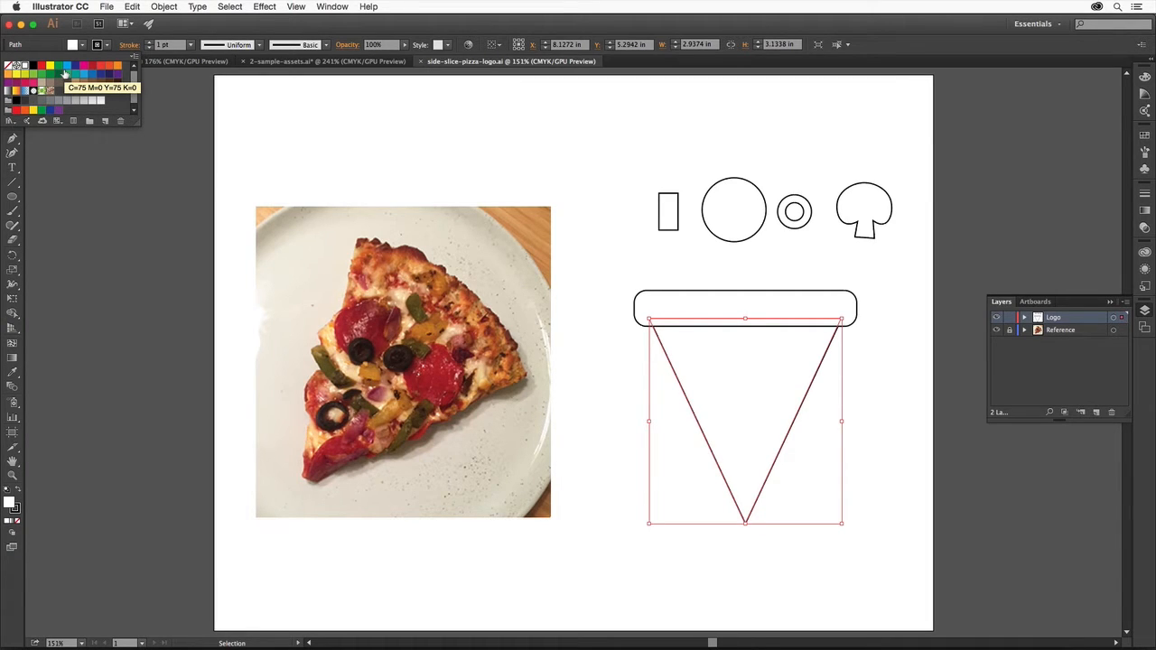
{"action": "mouse_move", "coordinate": [50, 69]}
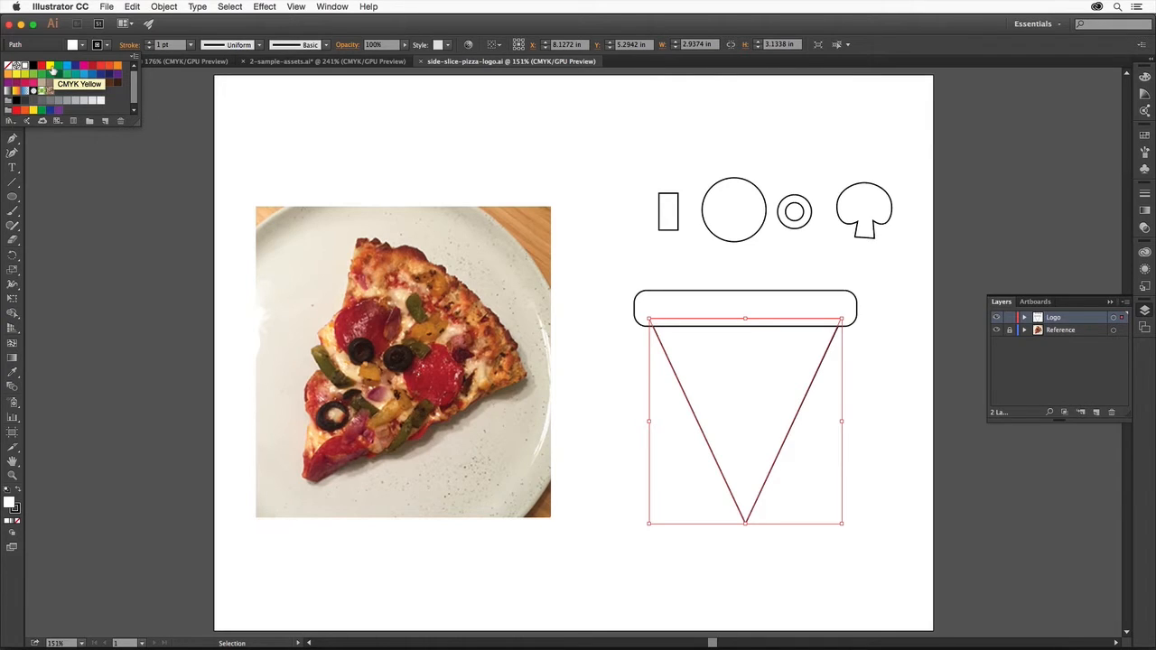
{"action": "left_click", "coordinate": [51, 65]}
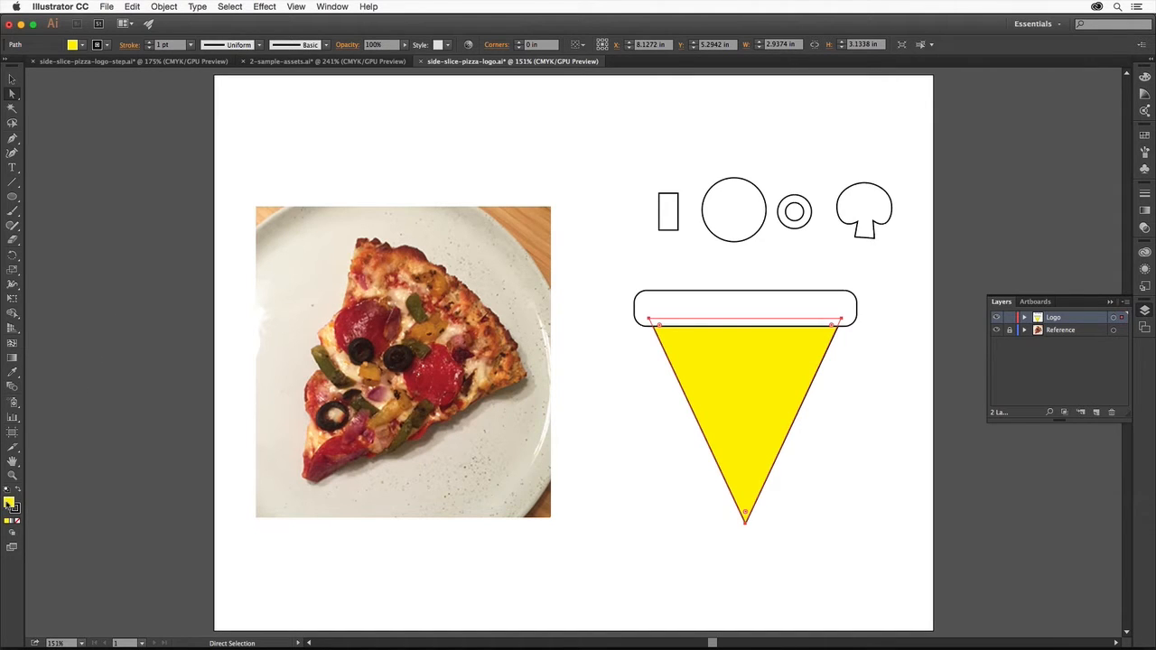
Retone the triangle's fill to a paler, warmer cheese yellow via the Color Picker
{"action": "double_click", "coordinate": [15, 499]}
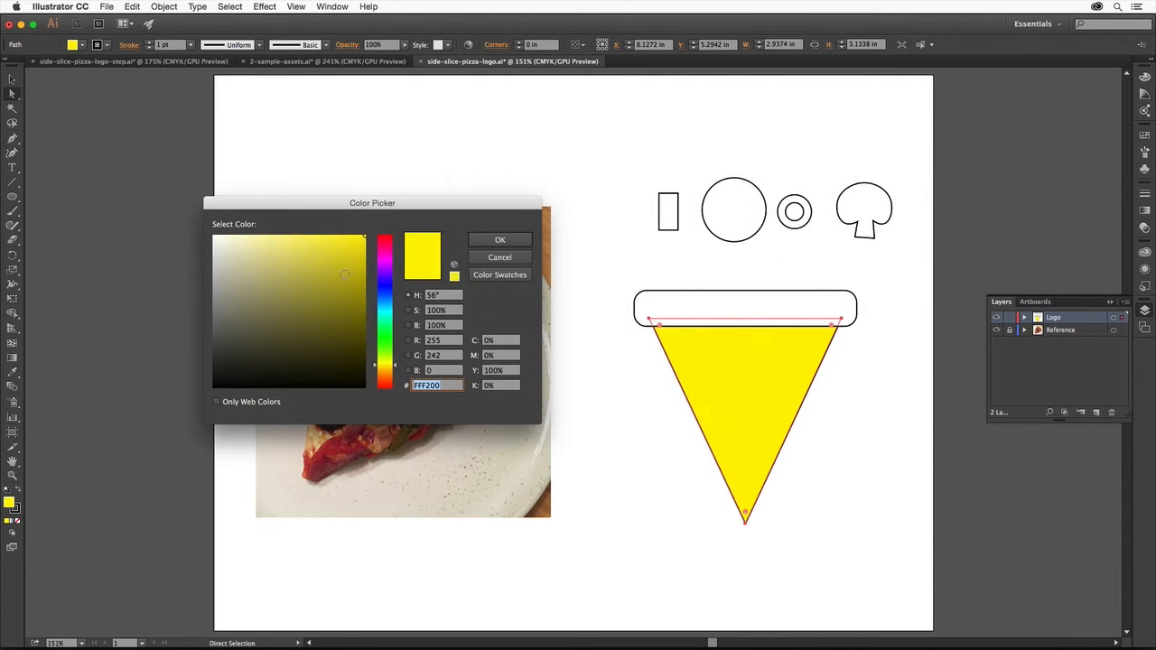
{"action": "left_click", "coordinate": [387, 370]}
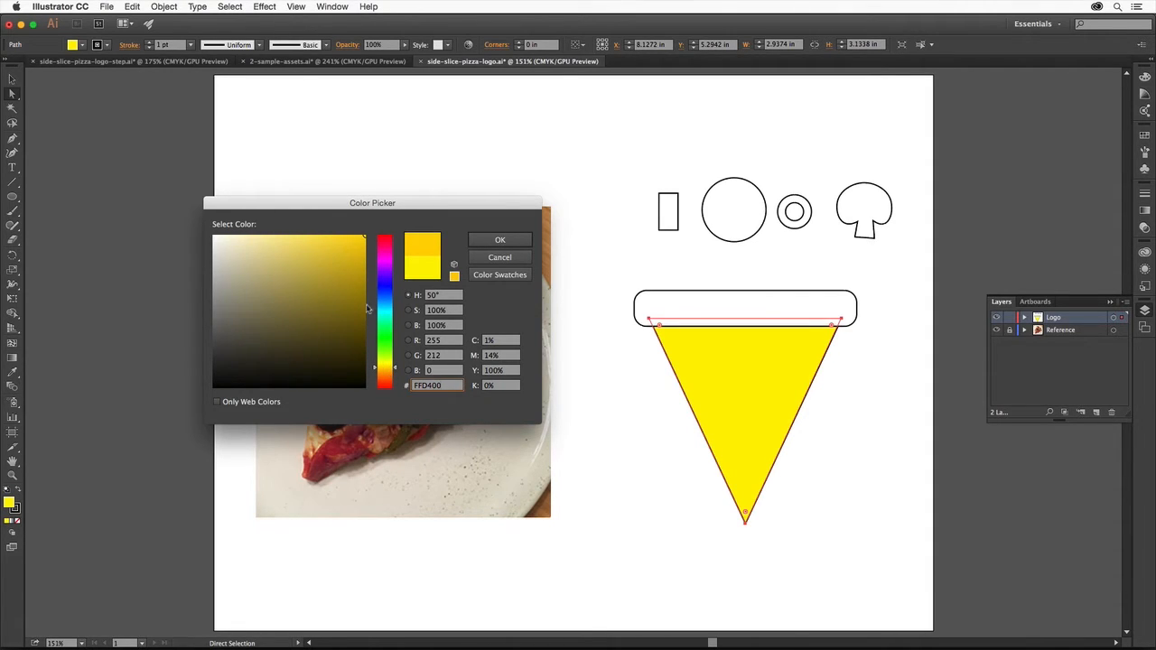
{"action": "left_click", "coordinate": [275, 244]}
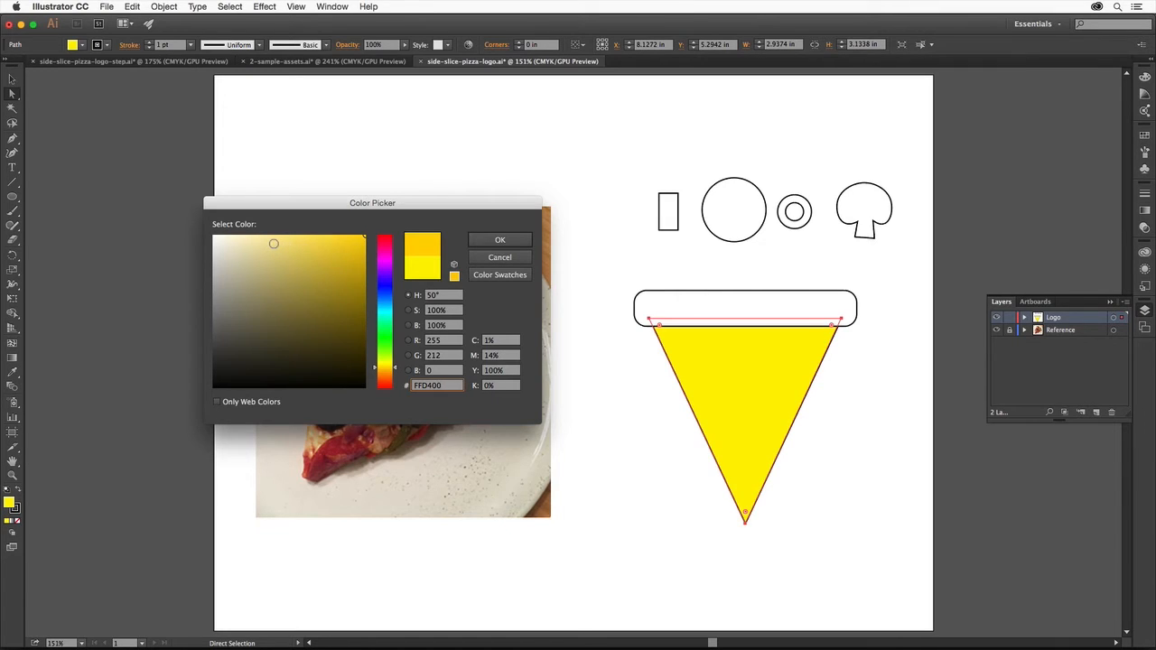
{"action": "left_click", "coordinate": [275, 244]}
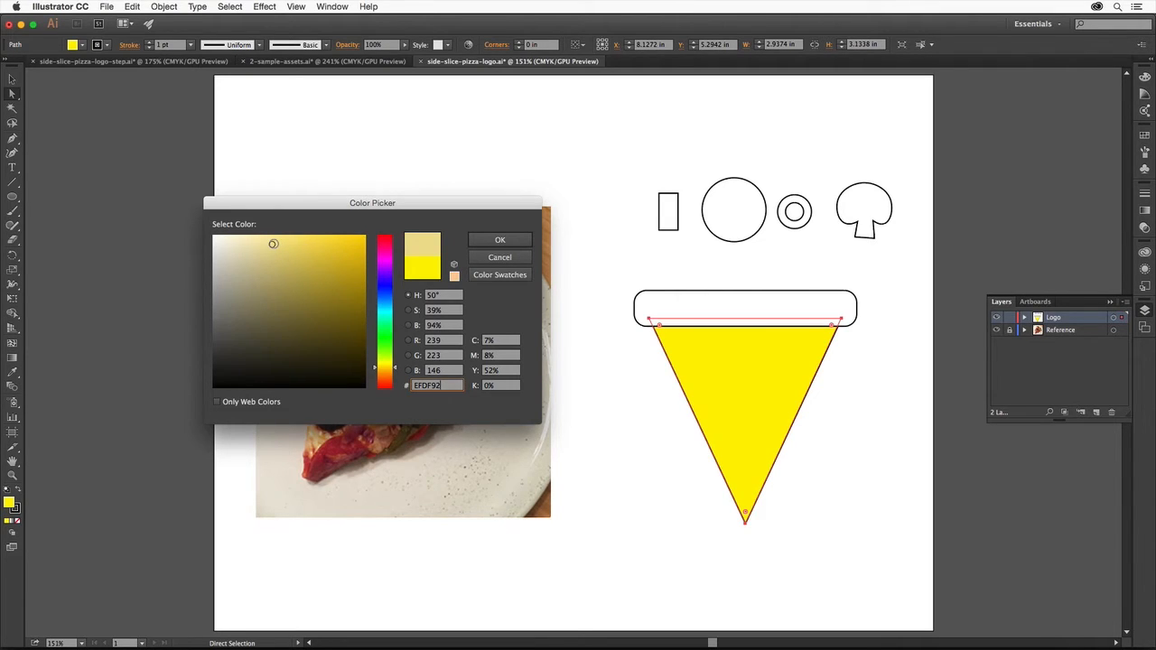
{"action": "left_click", "coordinate": [499, 238]}
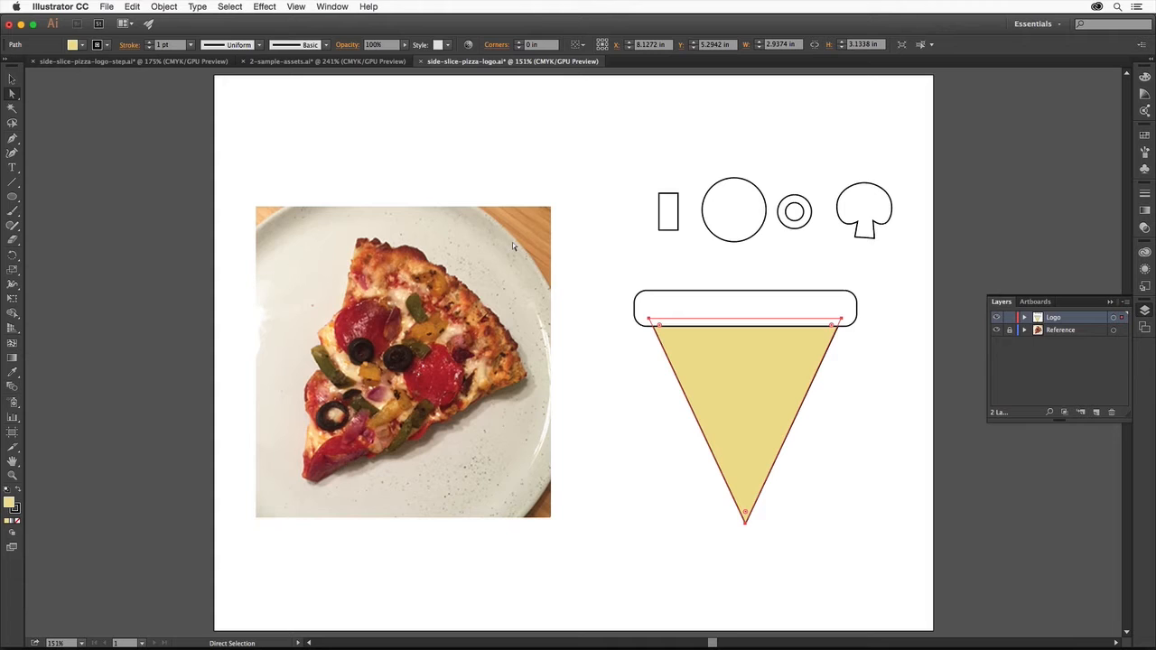
{"action": "mouse_move", "coordinate": [354, 29]}
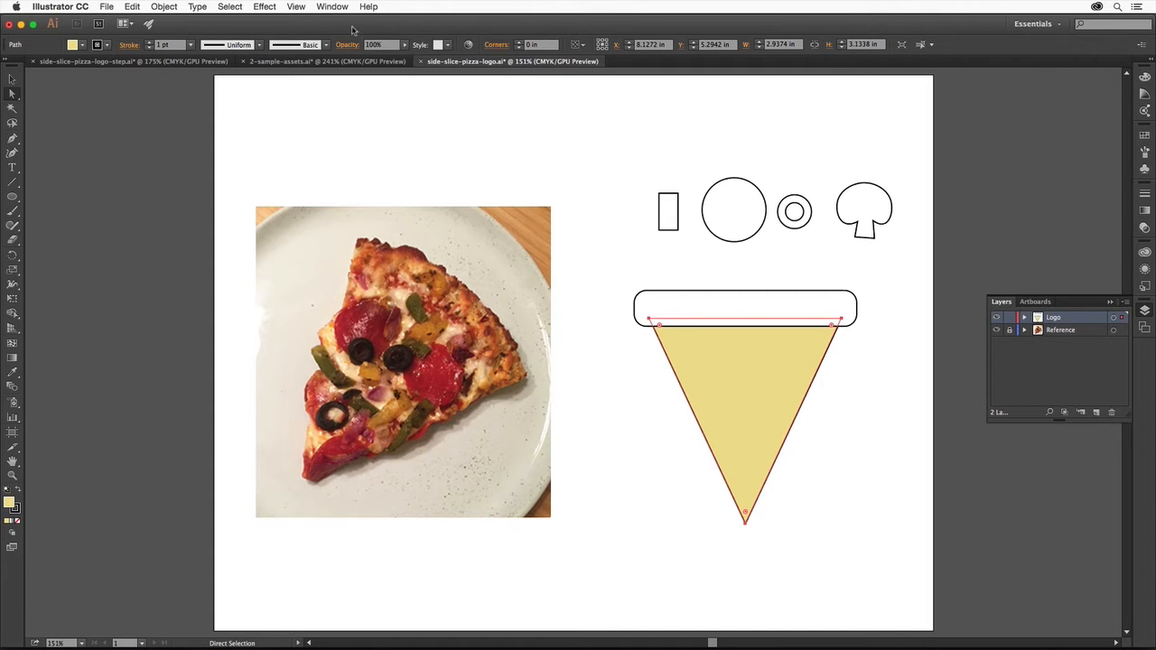
Show the Creative Cloud Libraries panel from the Window menu
{"action": "left_click", "coordinate": [332, 8]}
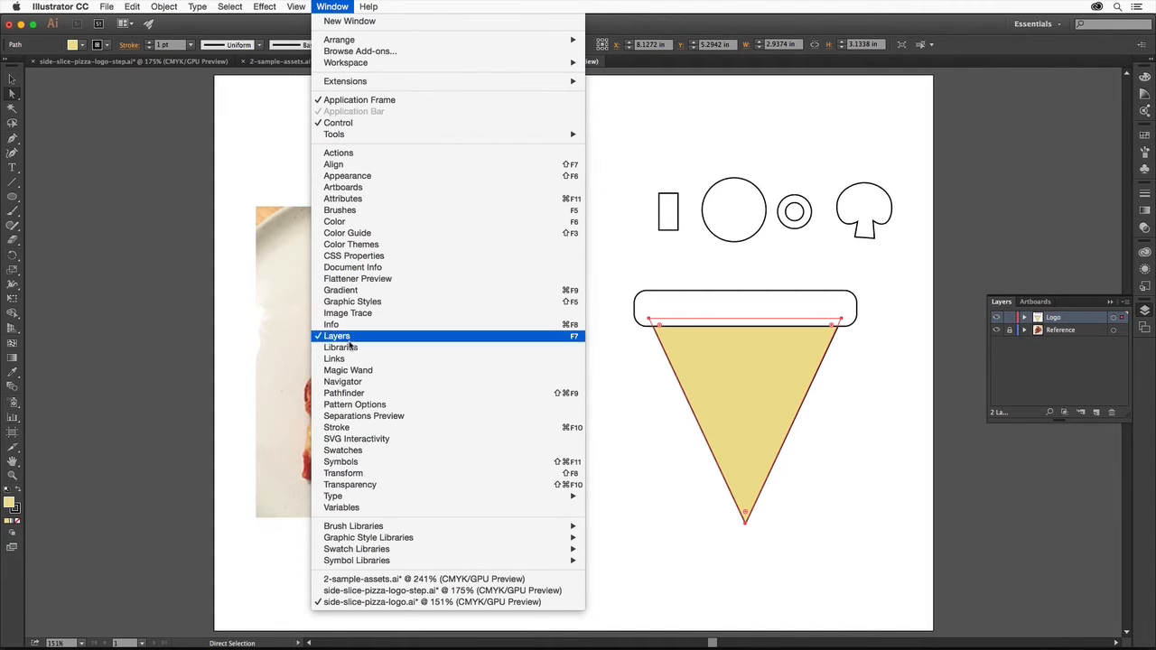
{"action": "left_click", "coordinate": [340, 347]}
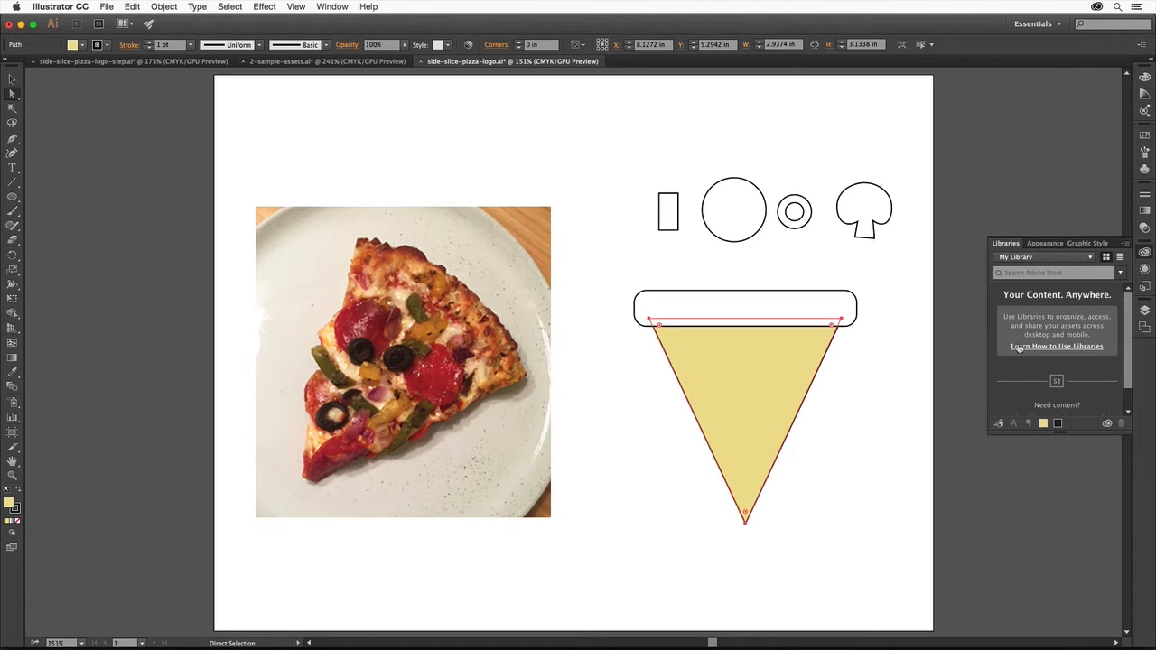
{"action": "mouse_move", "coordinate": [1011, 379]}
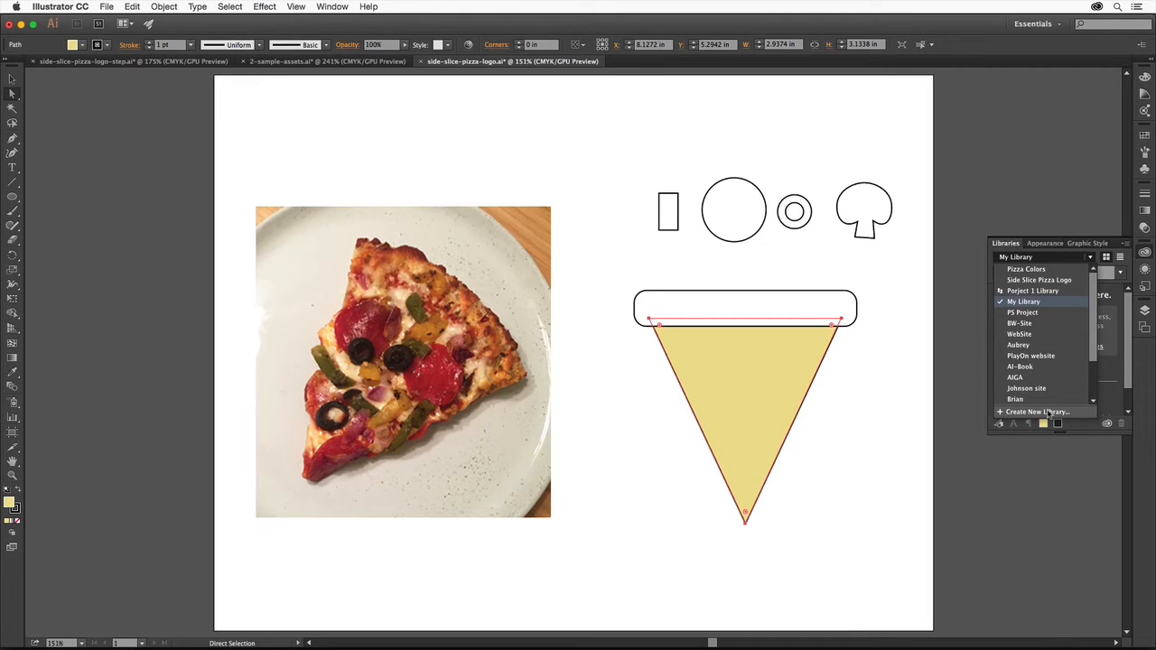
Create a 'Side Slice Pizza Logo' library and save the triangle's cheese-yellow fill to it
{"action": "left_click", "coordinate": [1038, 412]}
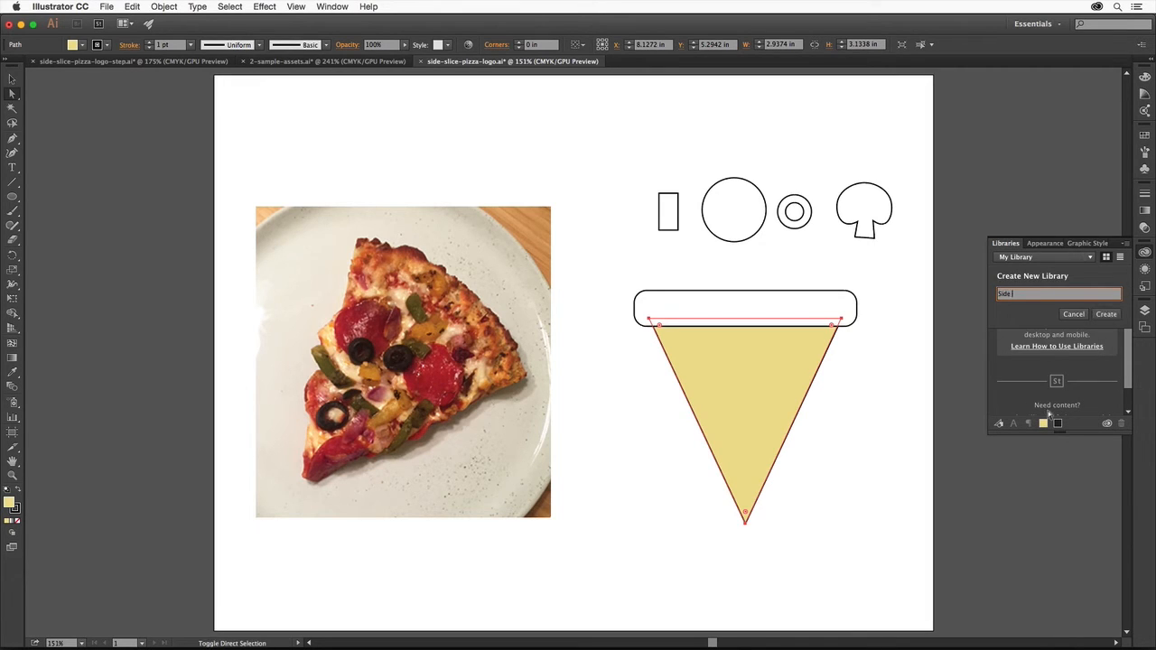
{"action": "type", "text": "Side Slice Pizza Logo"}
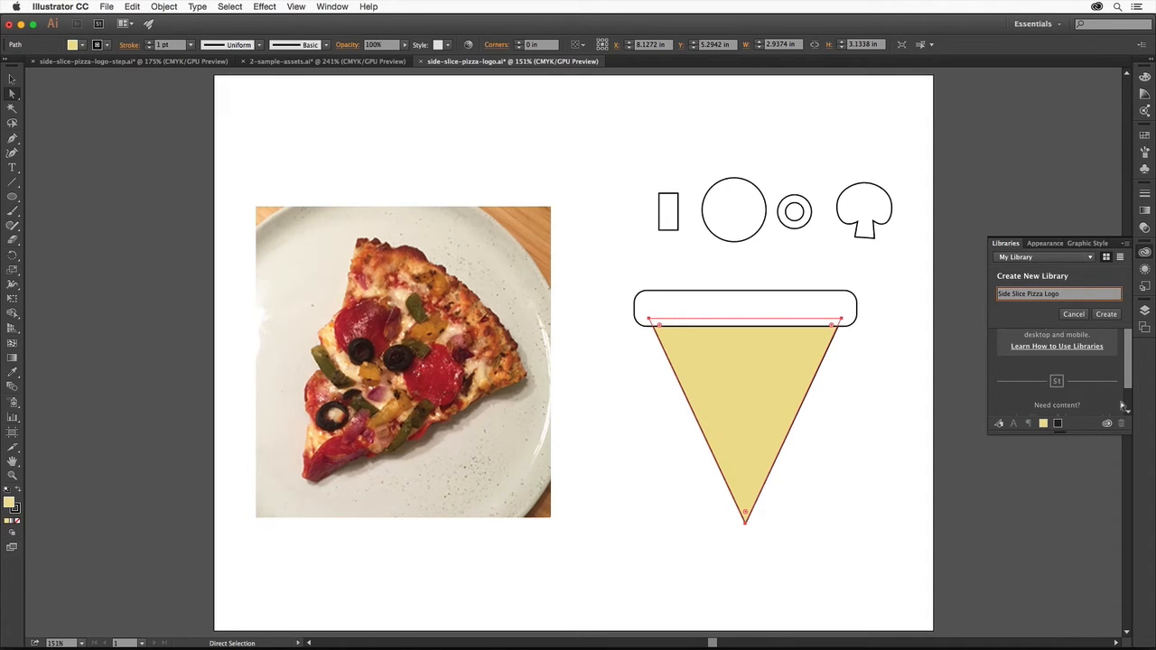
{"action": "left_click", "coordinate": [1106, 314]}
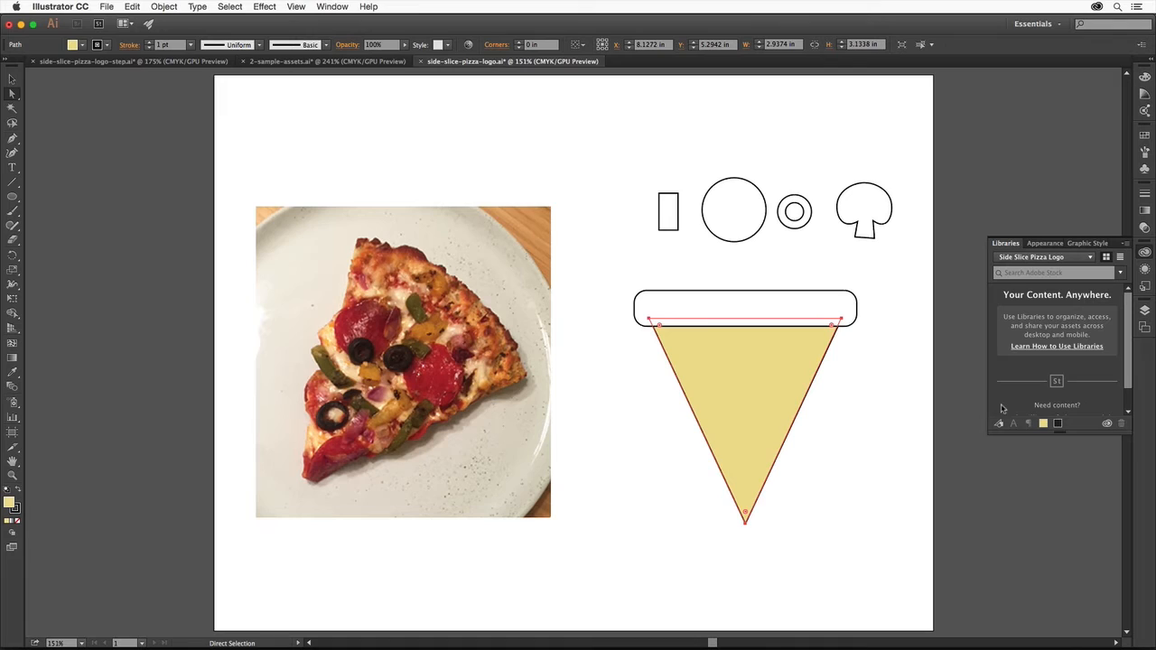
{"action": "mouse_move", "coordinate": [1044, 425]}
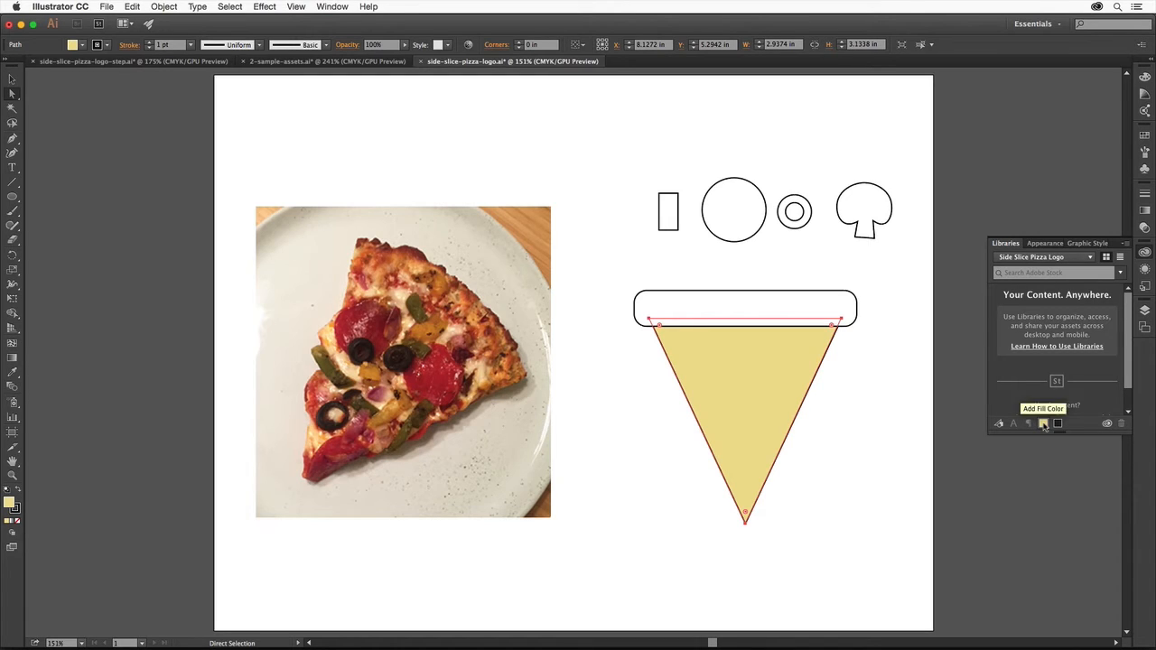
{"action": "left_click", "coordinate": [1044, 423]}
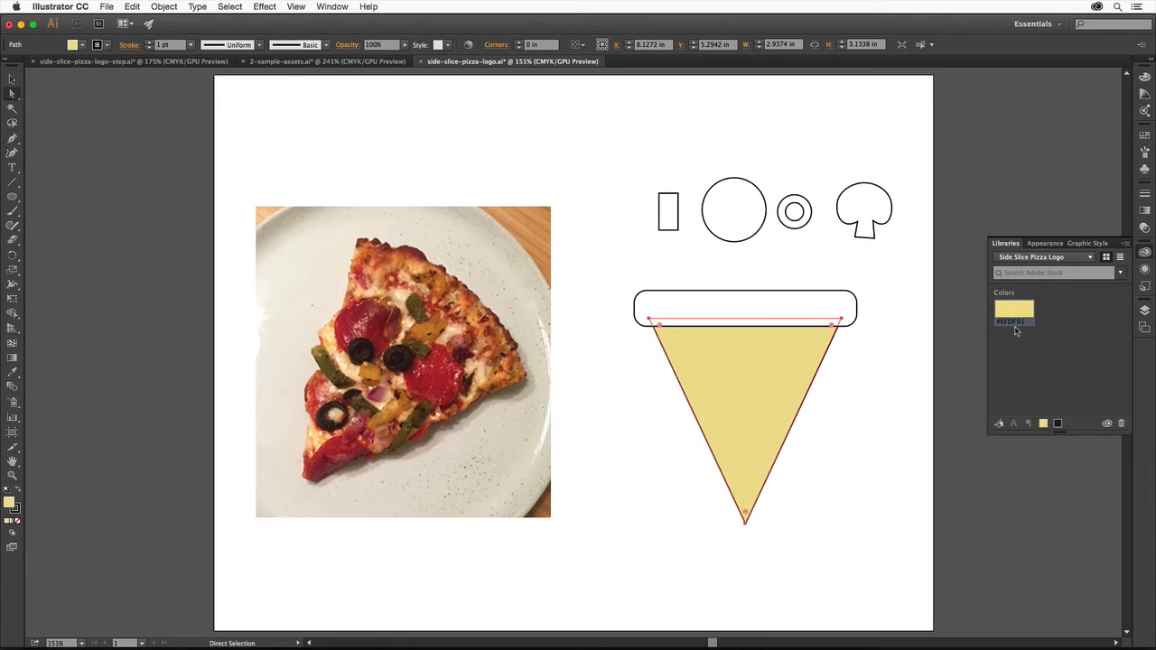
{"action": "mouse_move", "coordinate": [1014, 311]}
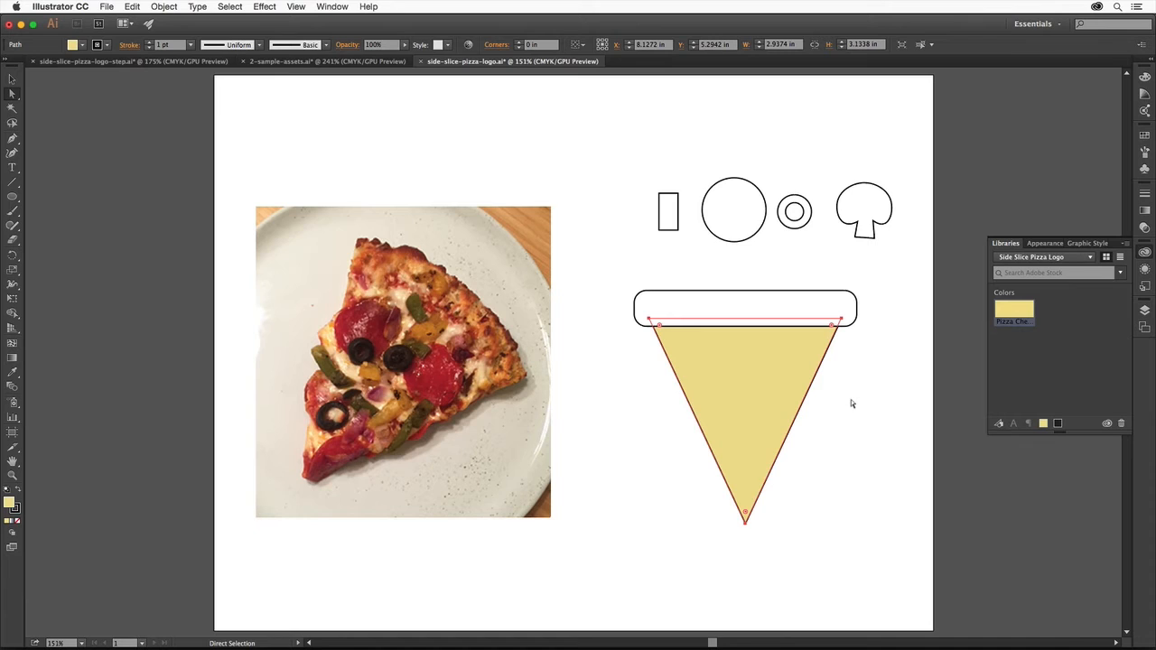
Deselect the artwork and bring up the Vegetables swatch library from Window > Swatch Libraries > Foods
{"action": "left_click", "coordinate": [734, 209]}
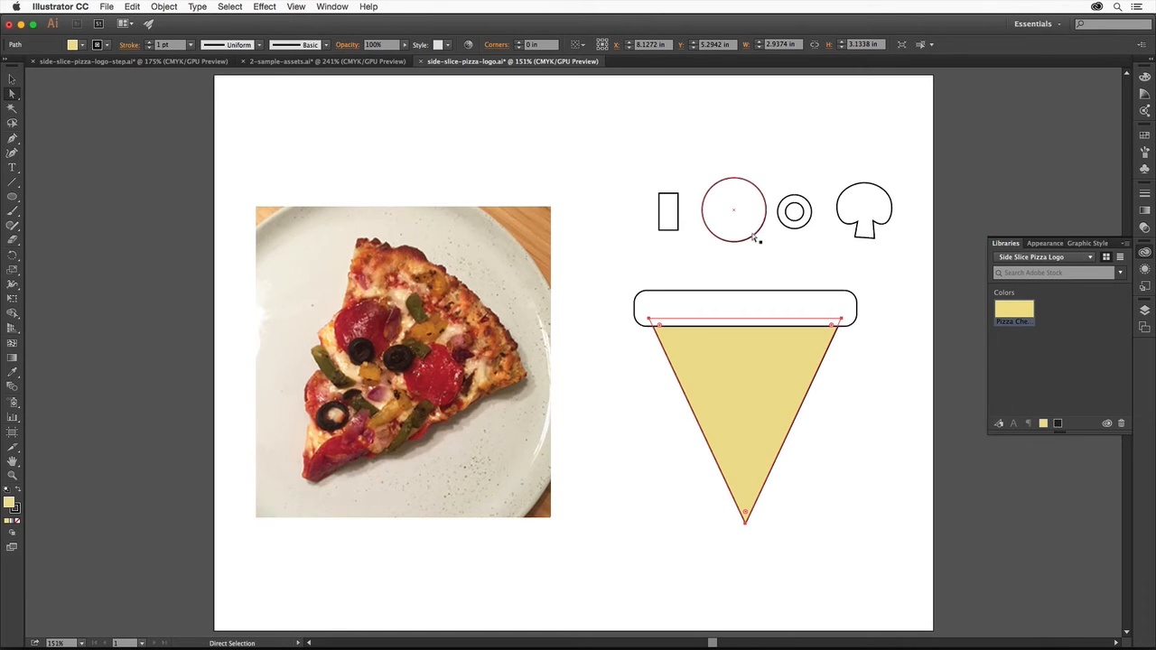
{"action": "left_click", "coordinate": [669, 211]}
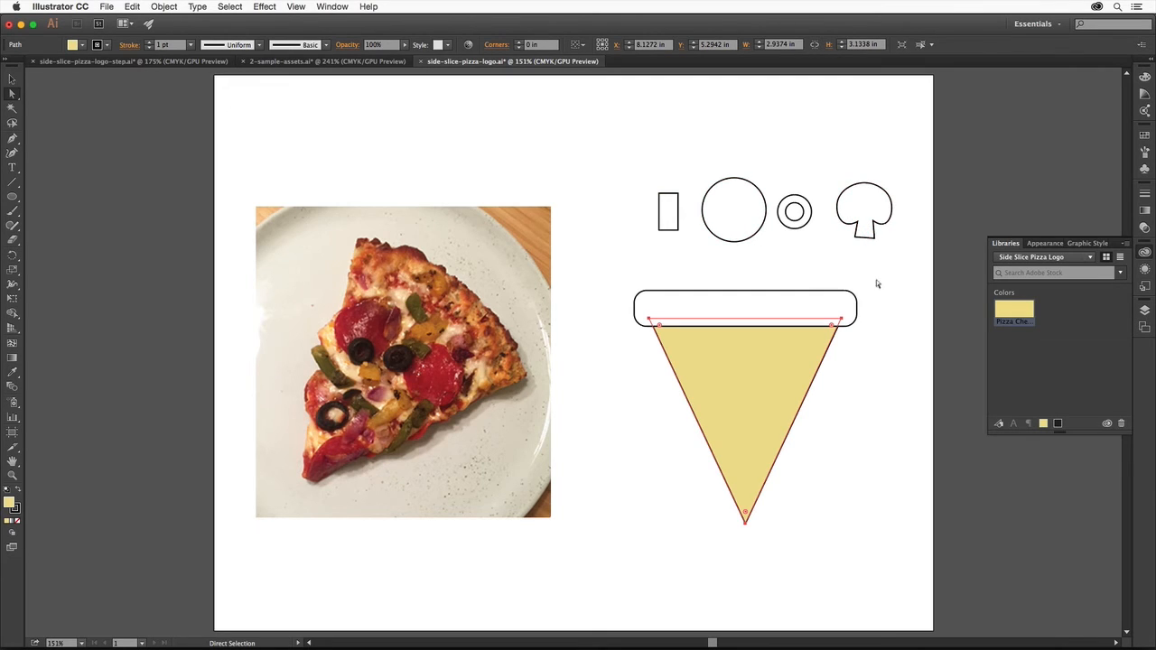
{"action": "mouse_move", "coordinate": [882, 296]}
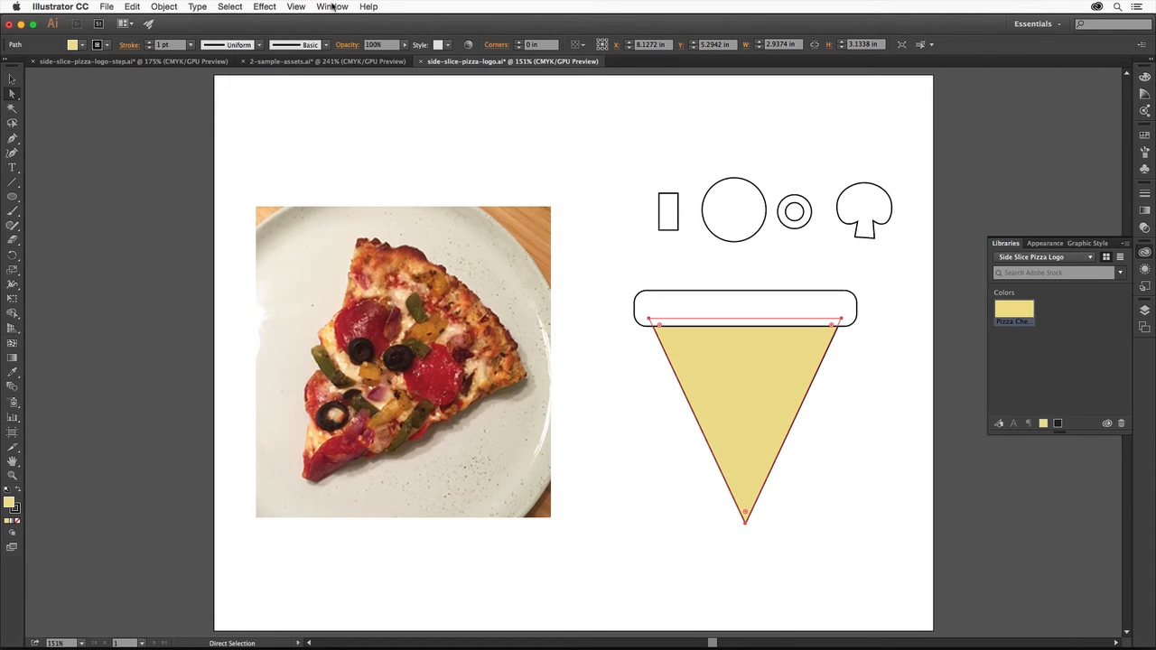
{"action": "left_click", "coordinate": [333, 7]}
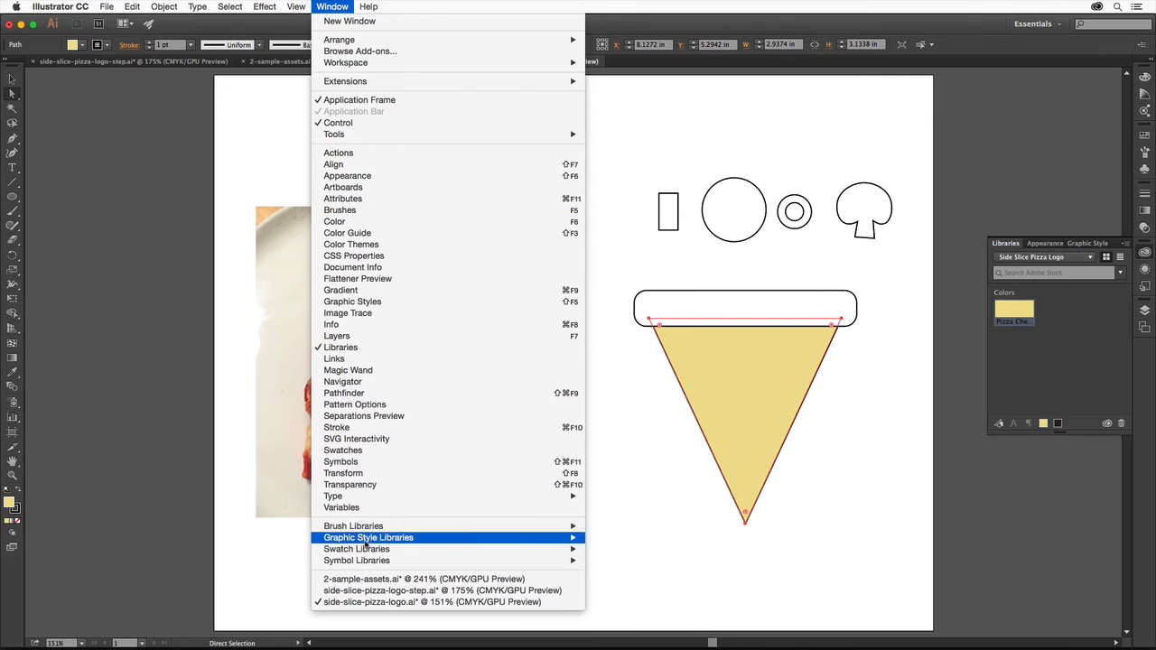
{"action": "mouse_move", "coordinate": [356, 549]}
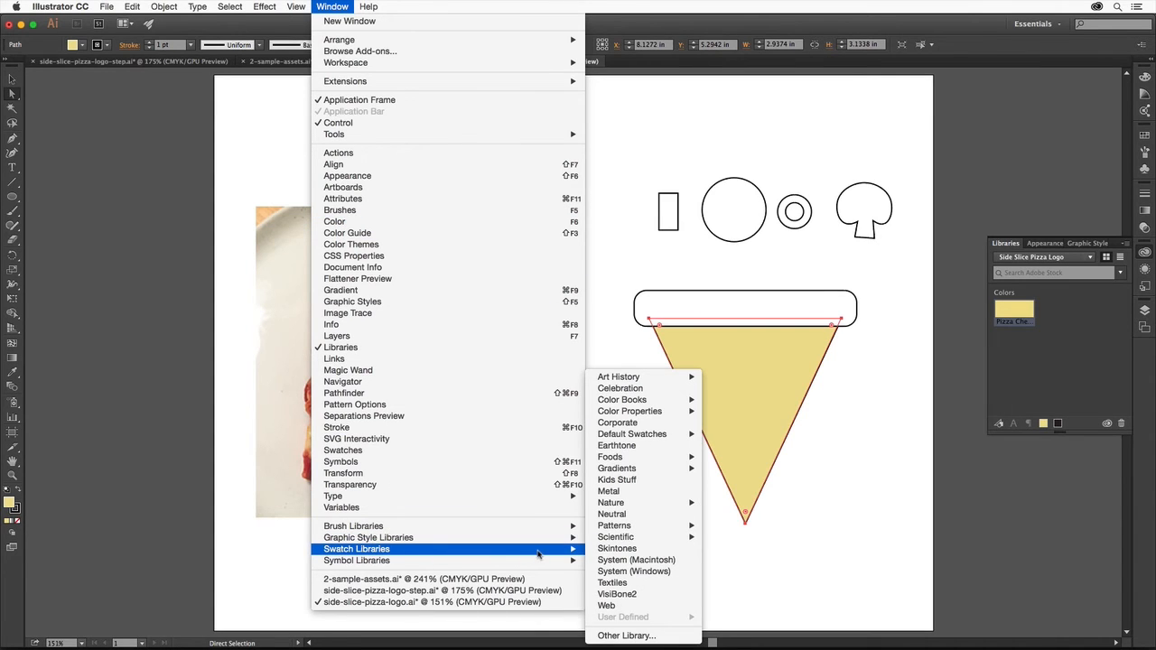
{"action": "mouse_move", "coordinate": [611, 455]}
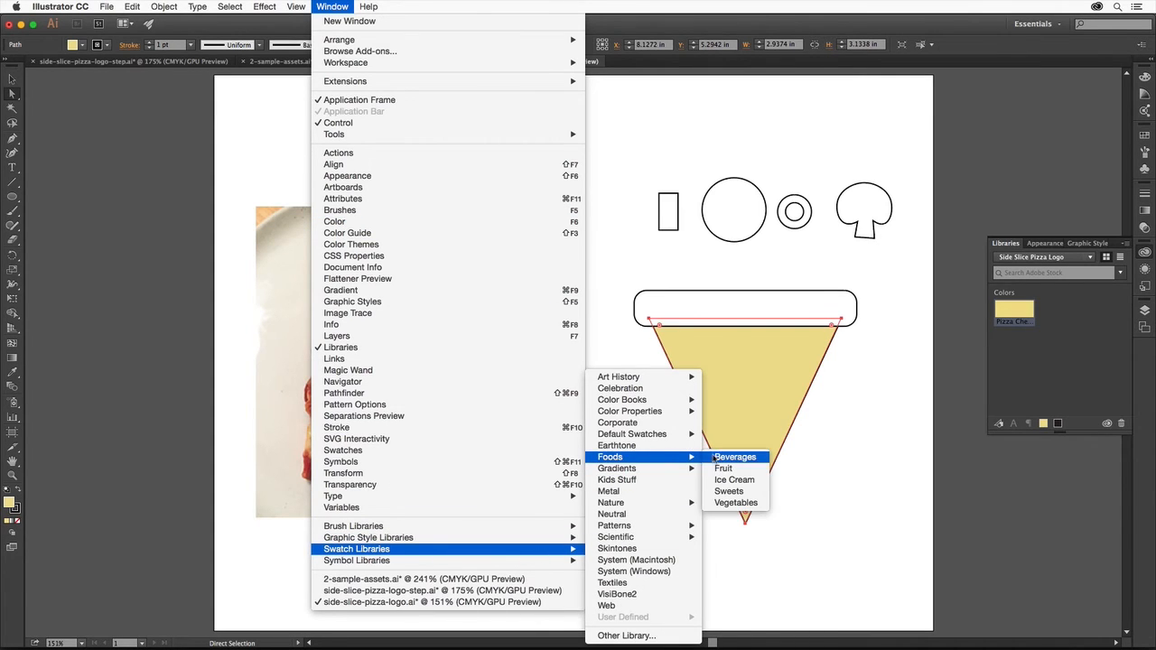
{"action": "left_click", "coordinate": [736, 503]}
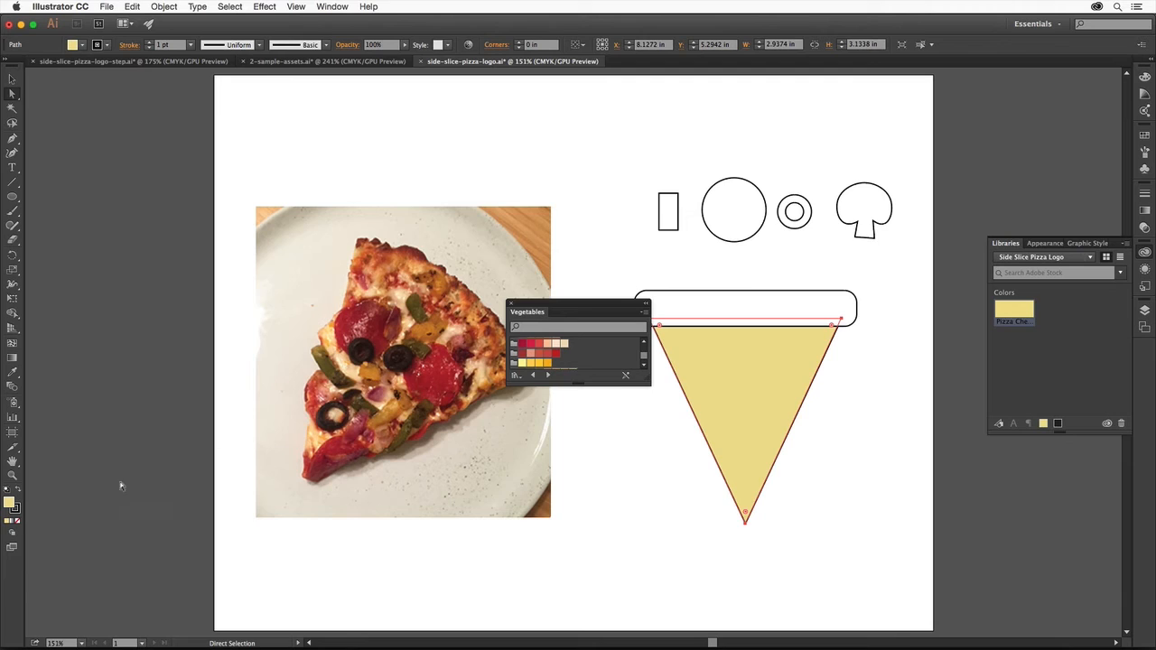
{"action": "mouse_move", "coordinate": [482, 385]}
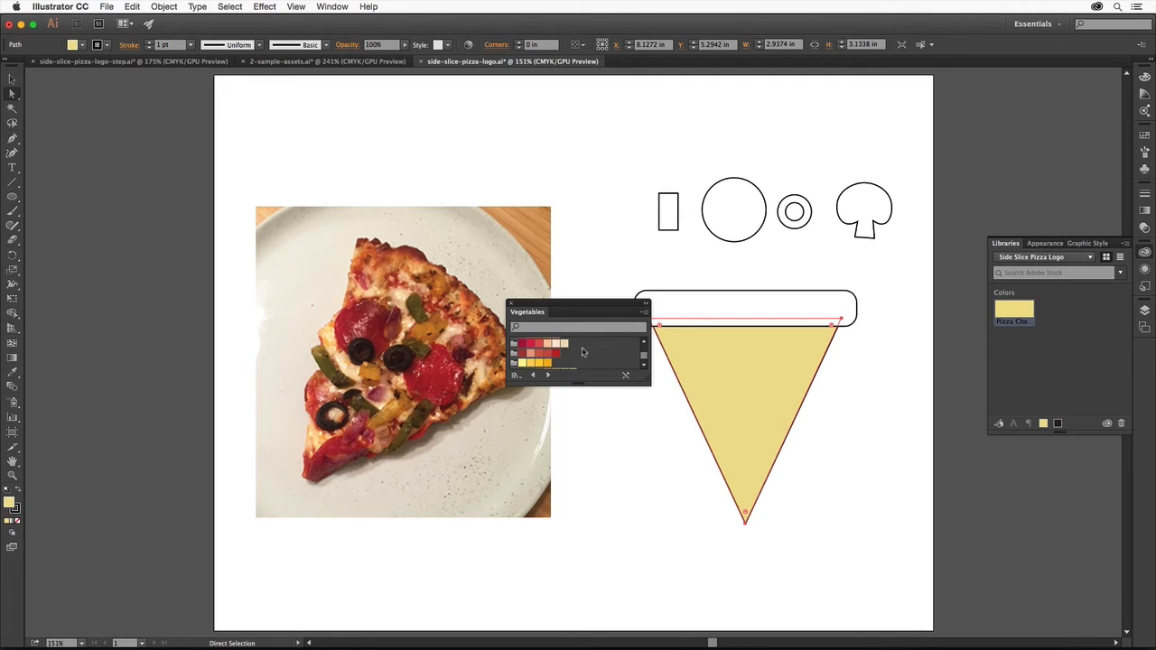
Select the large pepperoni circle and fill it with red from the Vegetables swatches
{"action": "left_click", "coordinate": [548, 374]}
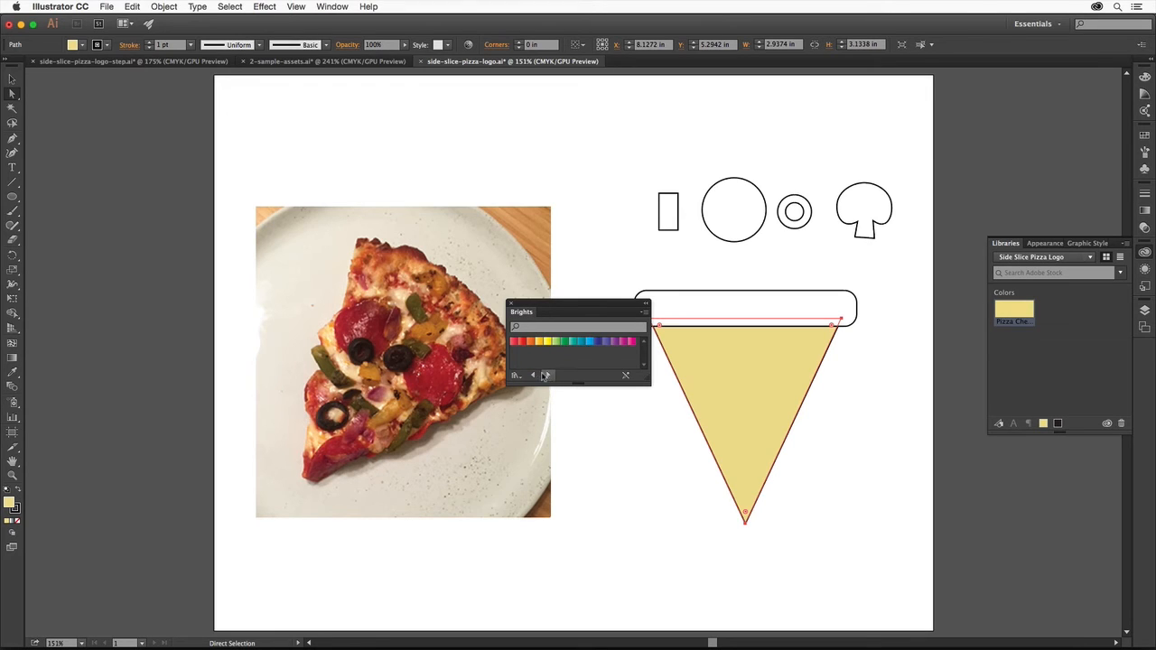
{"action": "left_click", "coordinate": [517, 374]}
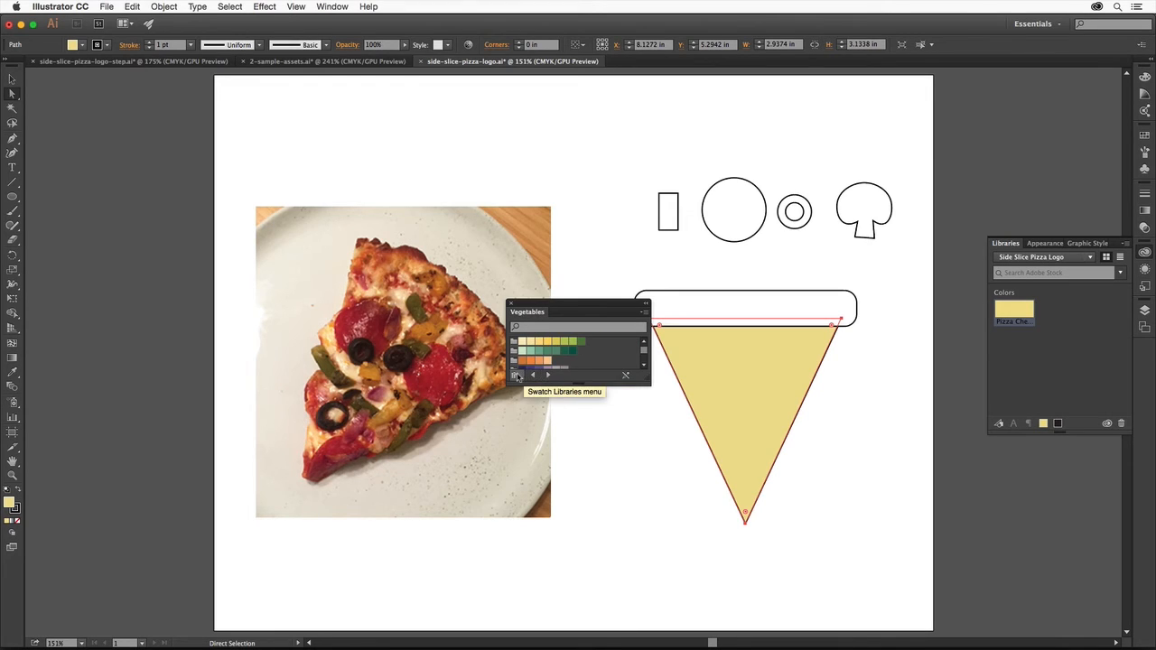
{"action": "left_click", "coordinate": [517, 374]}
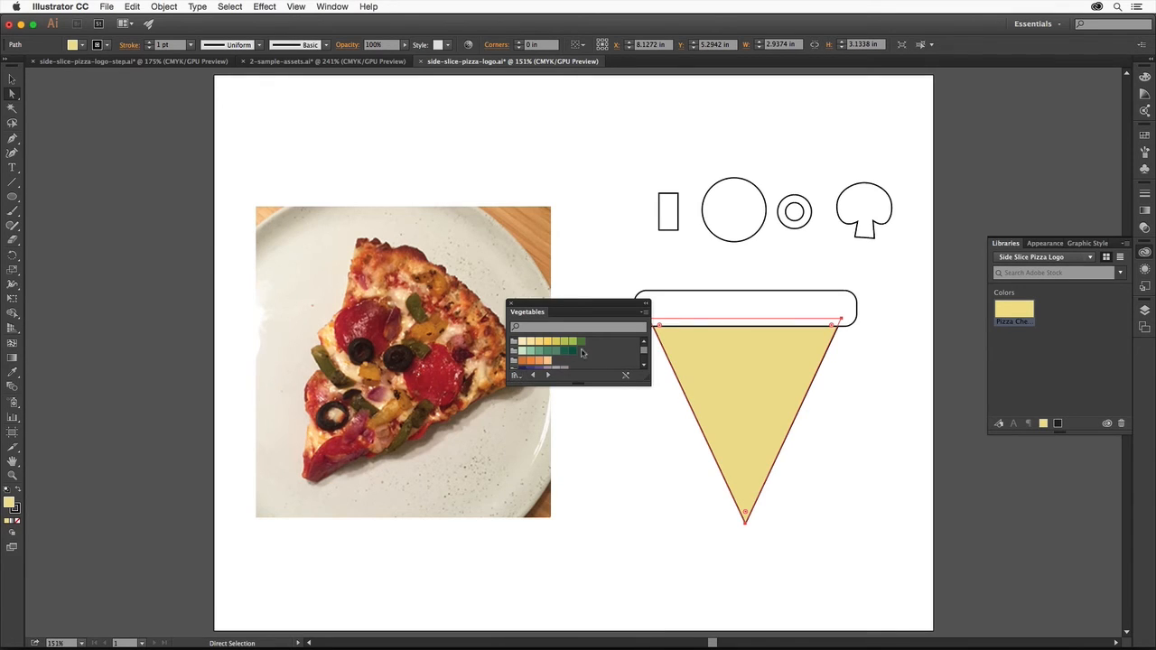
{"action": "left_click", "coordinate": [734, 210]}
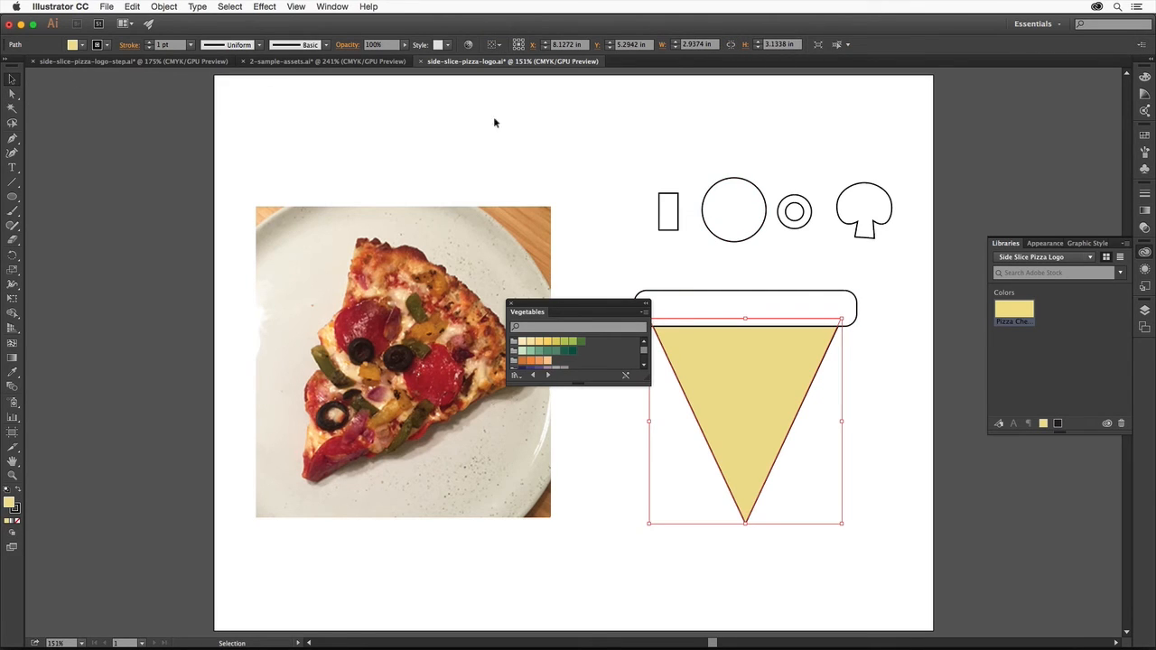
{"action": "left_click", "coordinate": [734, 210]}
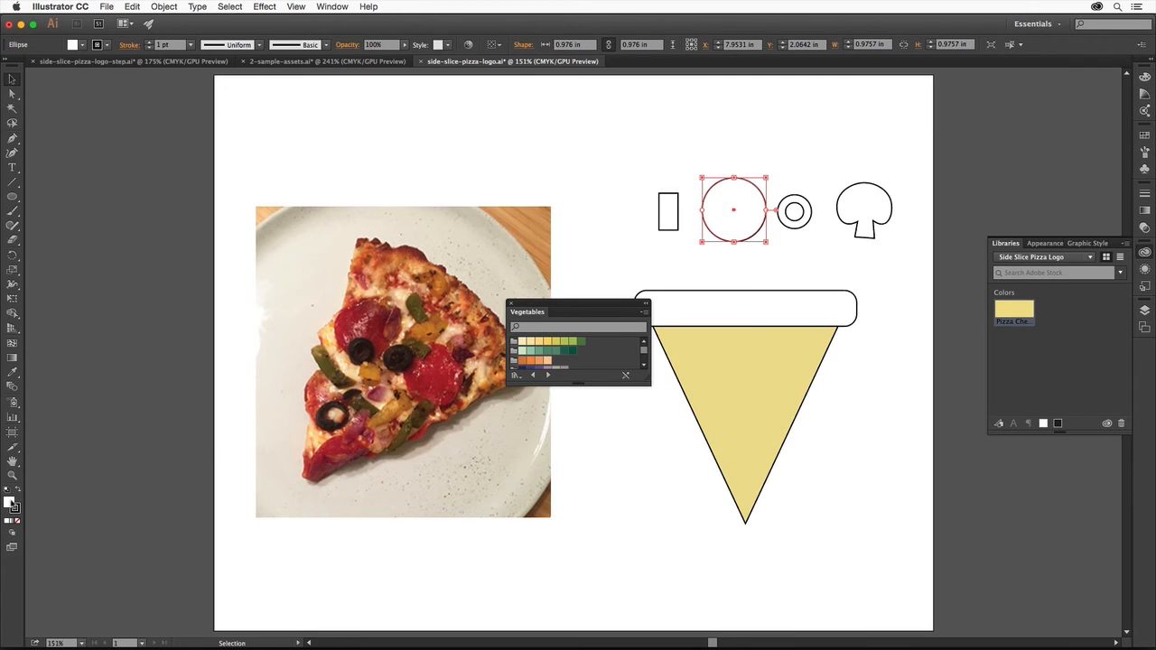
{"action": "mouse_move", "coordinate": [611, 340]}
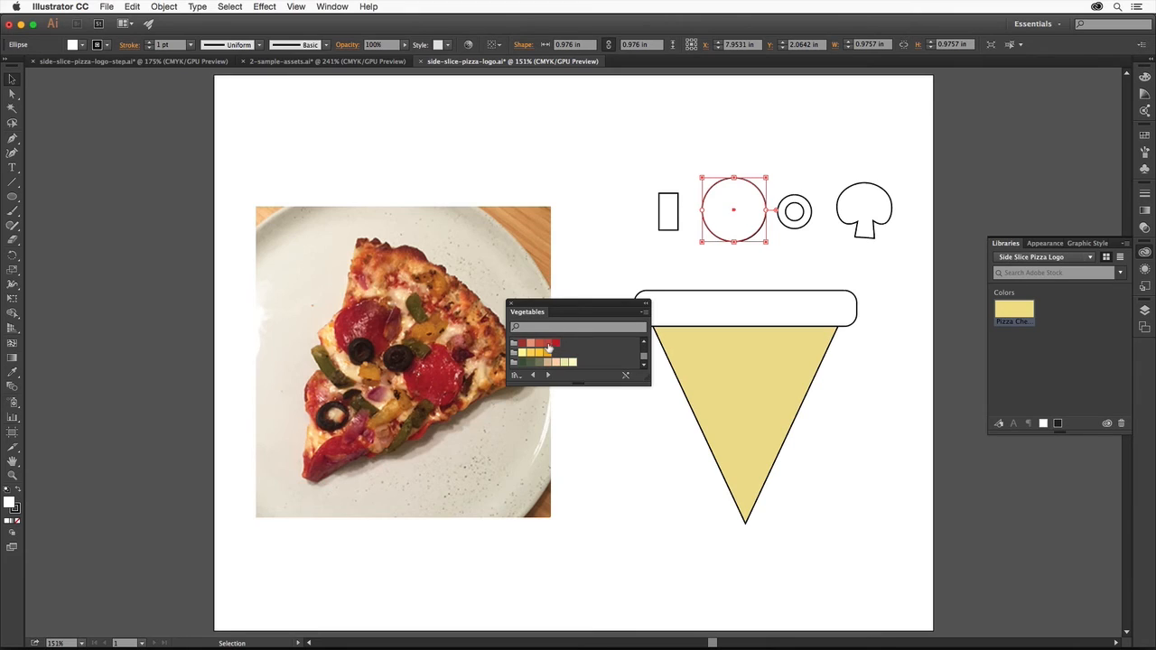
{"action": "left_click", "coordinate": [547, 345]}
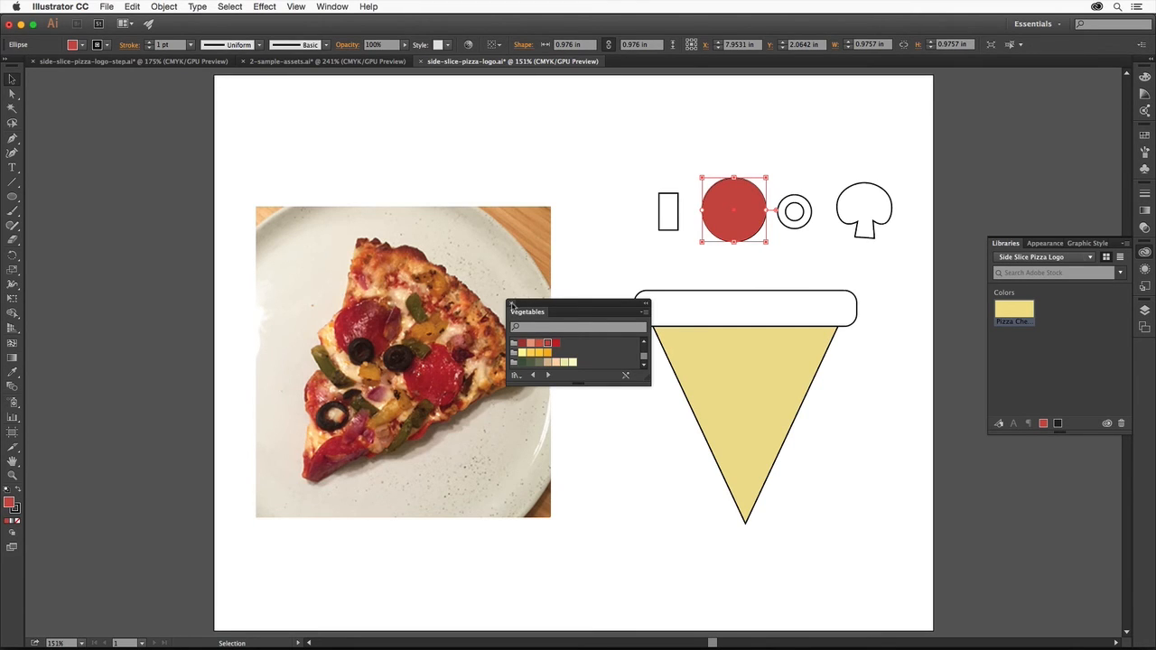
Close the Vegetables swatch library and list the available CC libraries
{"action": "left_click", "coordinate": [625, 374]}
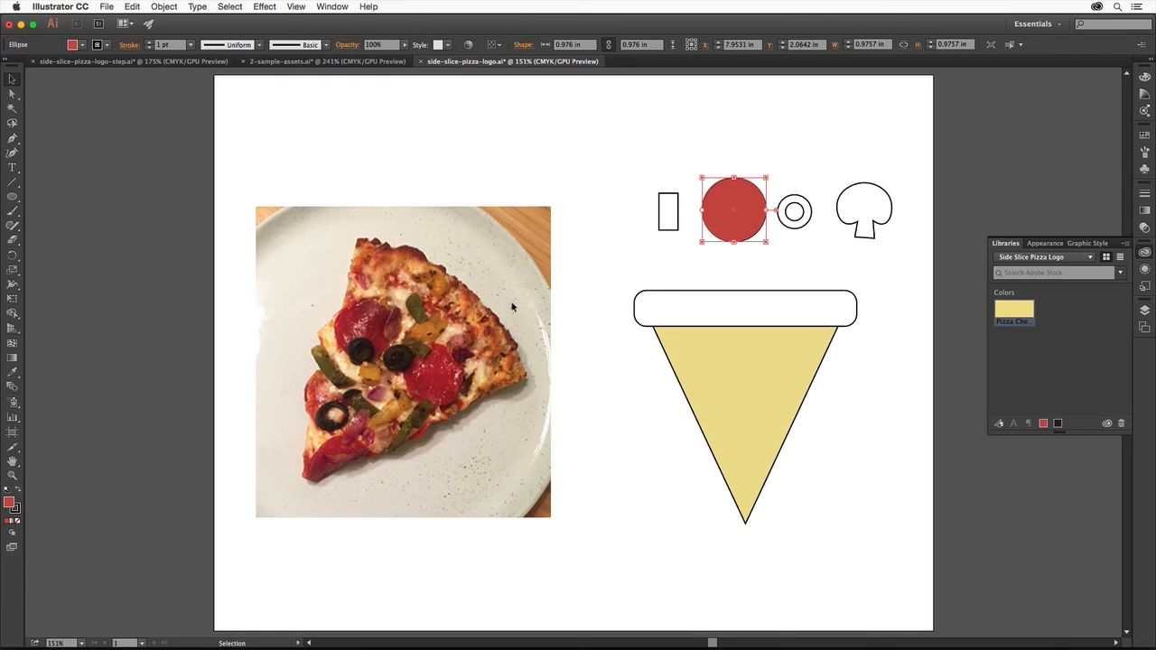
{"action": "left_click", "coordinate": [1092, 257]}
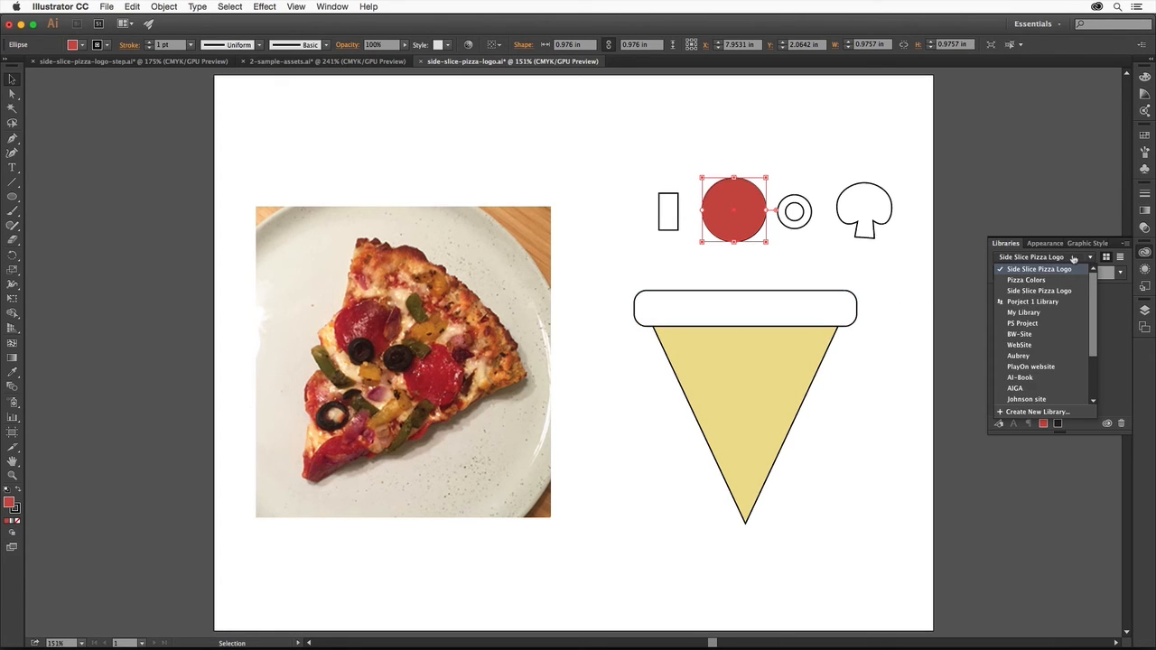
Switch to the Pizza Colors library and select the small olive ring for filling
{"action": "left_click", "coordinate": [1026, 280]}
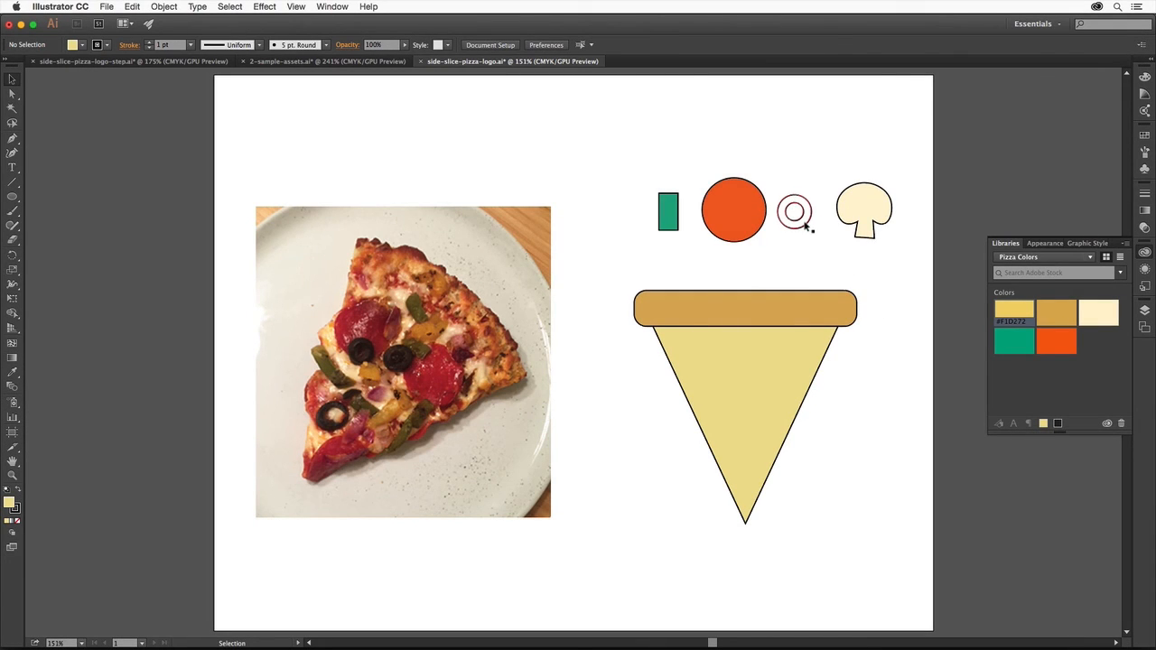
{"action": "left_click", "coordinate": [795, 209]}
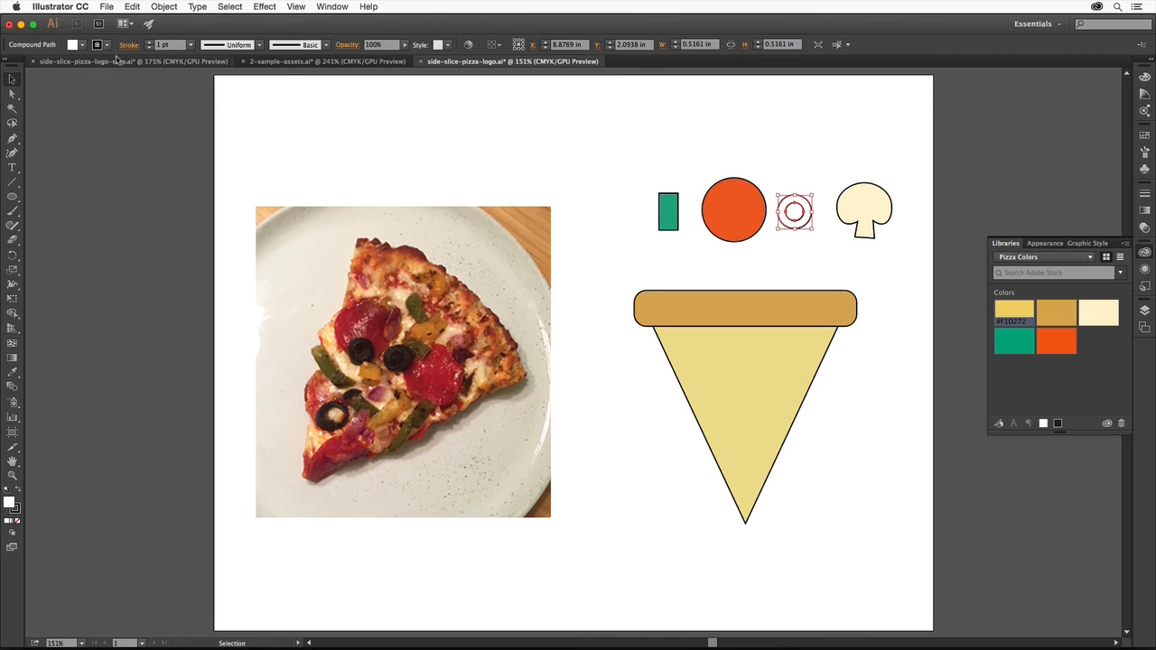
{"action": "left_click", "coordinate": [74, 44]}
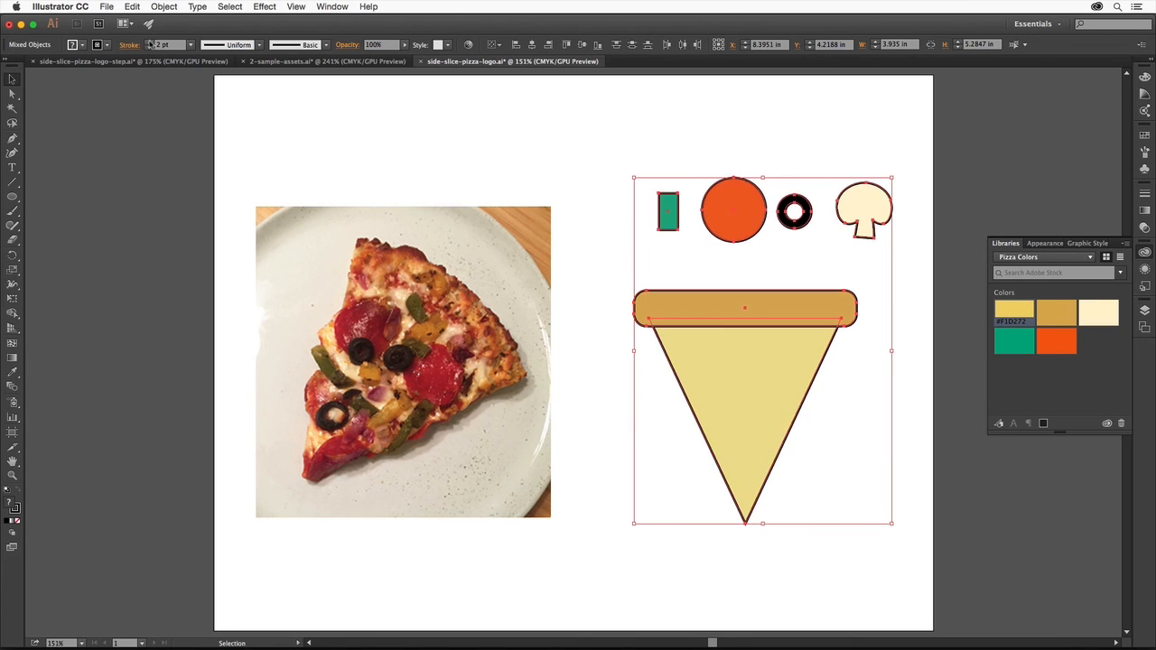
{"action": "mouse_move", "coordinate": [592, 199]}
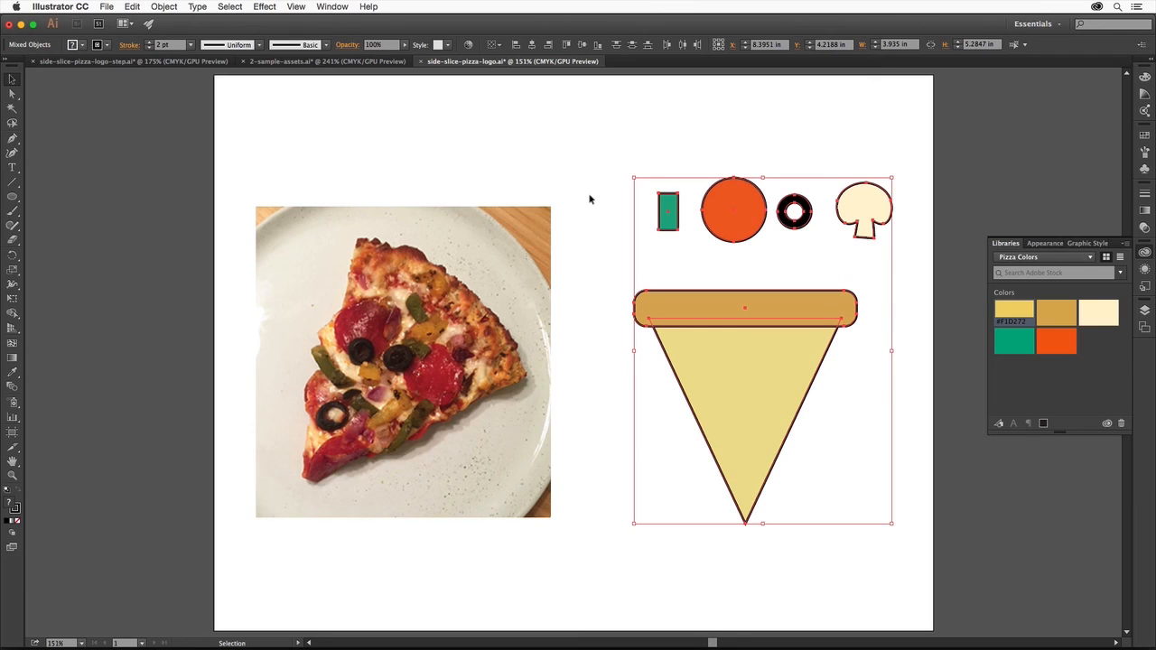